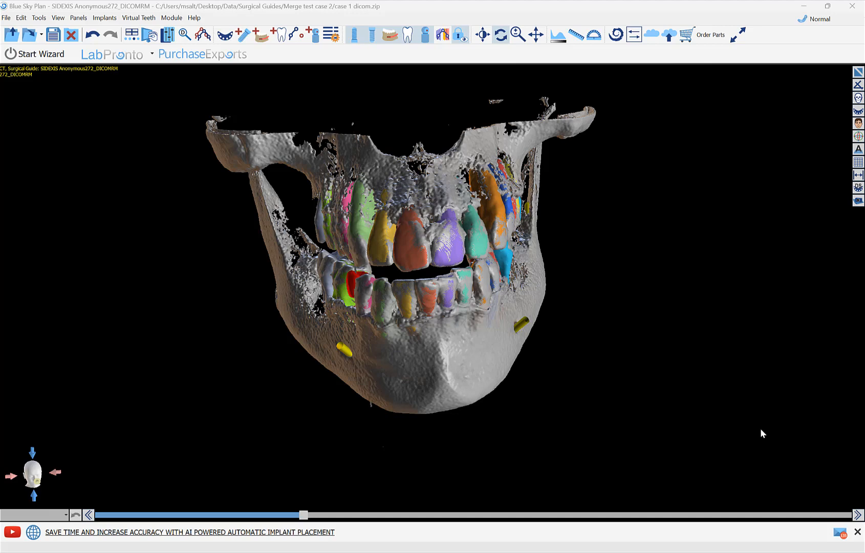
mouse_move(719, 434)
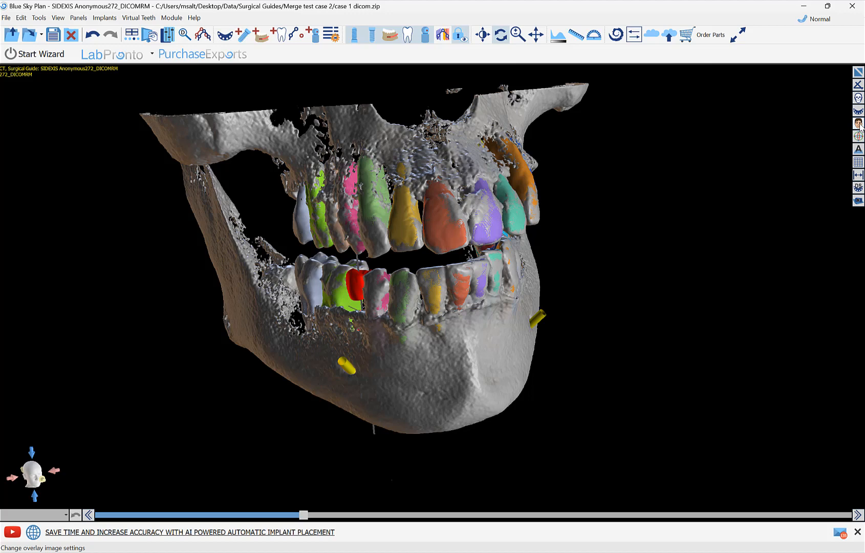
Load the smile photo from the Desktop as an overlay image over the 3D jaw scan
click(856, 110)
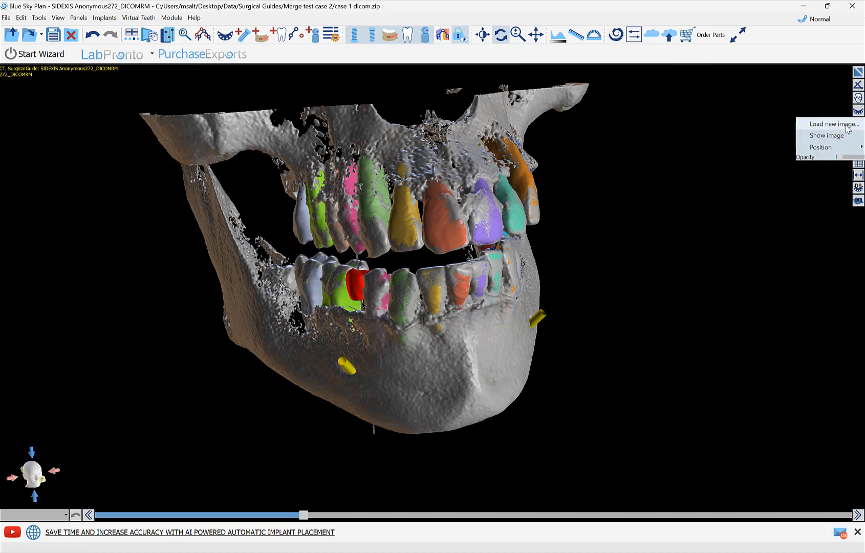
click(832, 124)
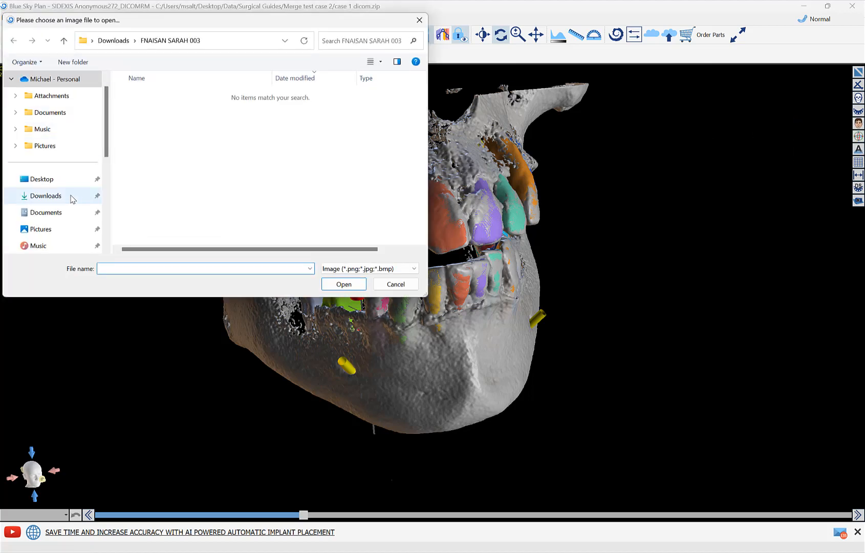
click(41, 179)
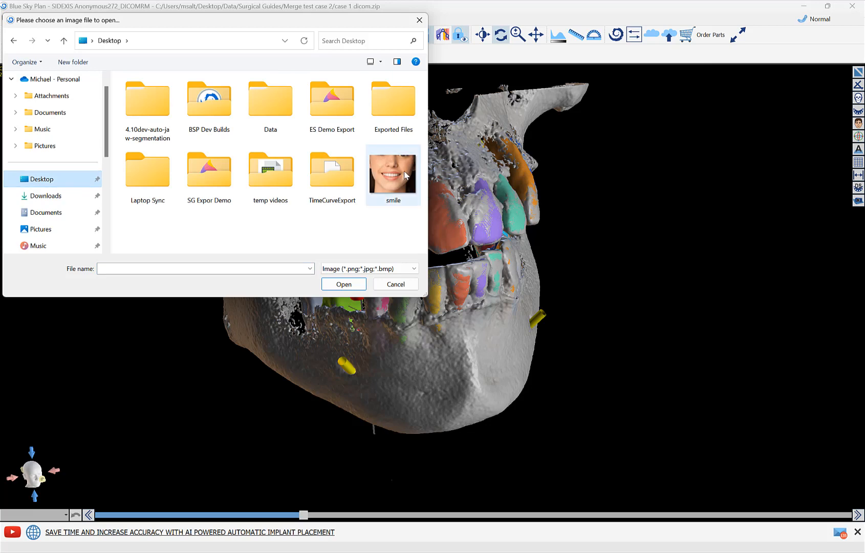
double_click(392, 171)
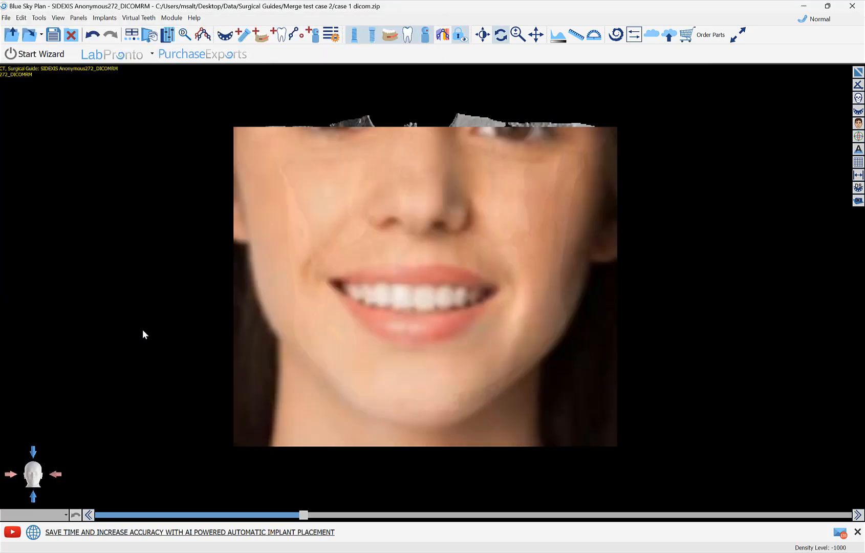